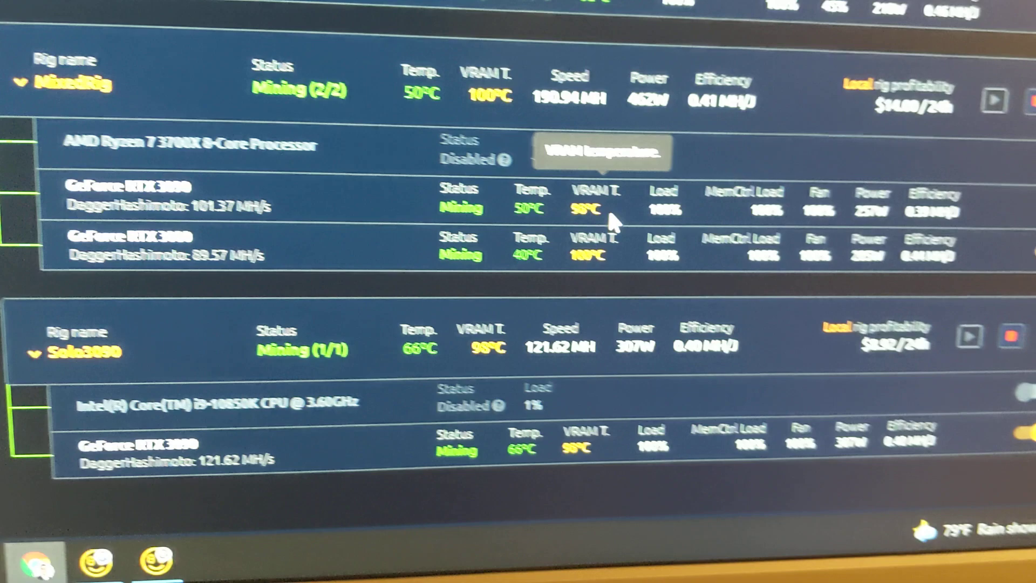
scroll("down", 3)
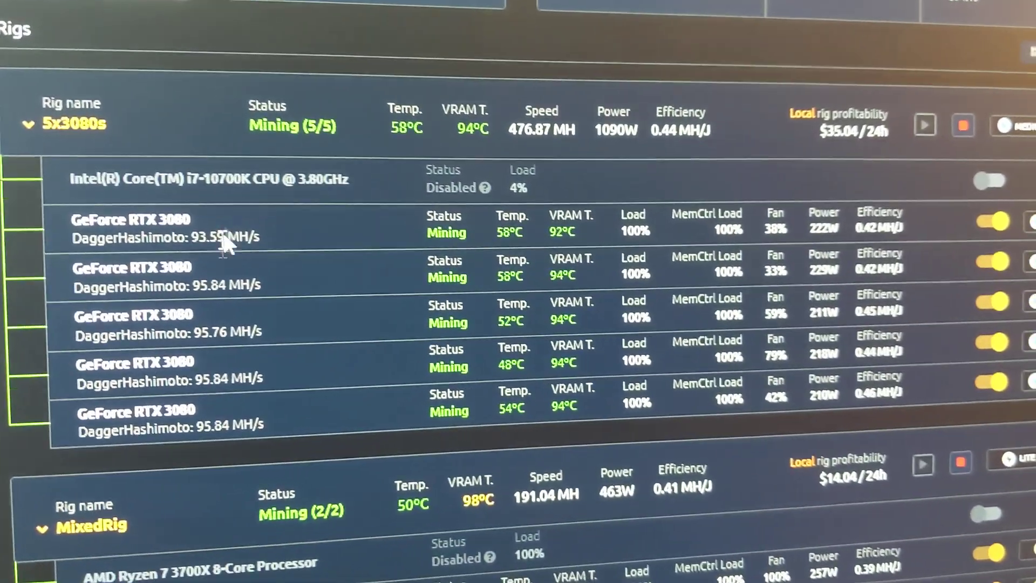
scroll("down", 3)
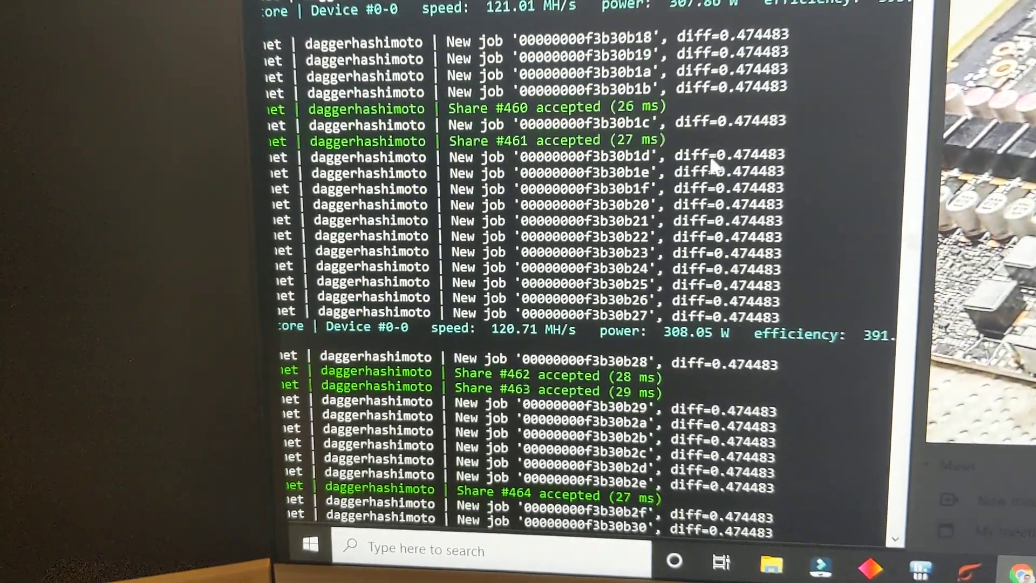
scroll("down", 3)
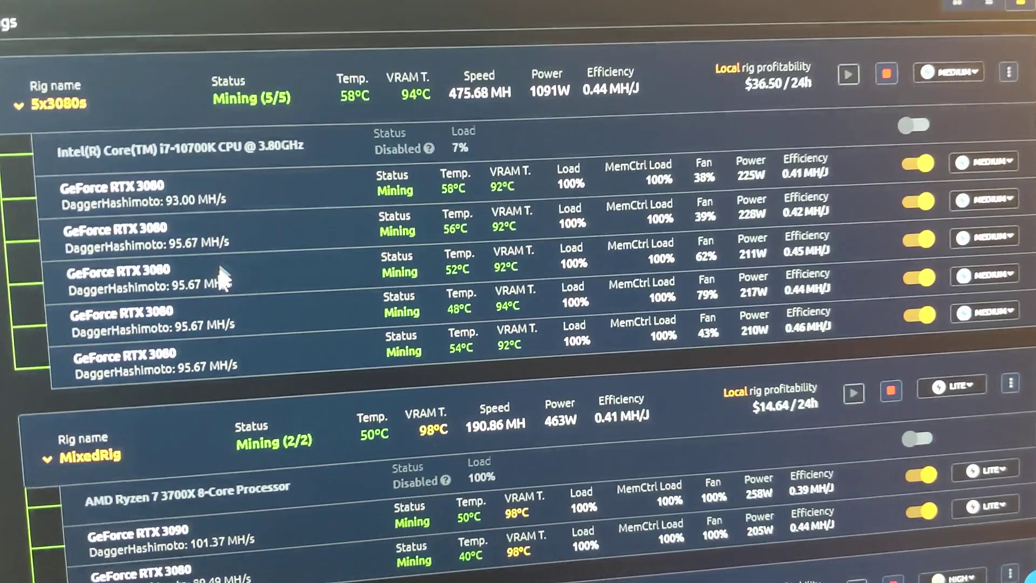
scroll("down", 3)
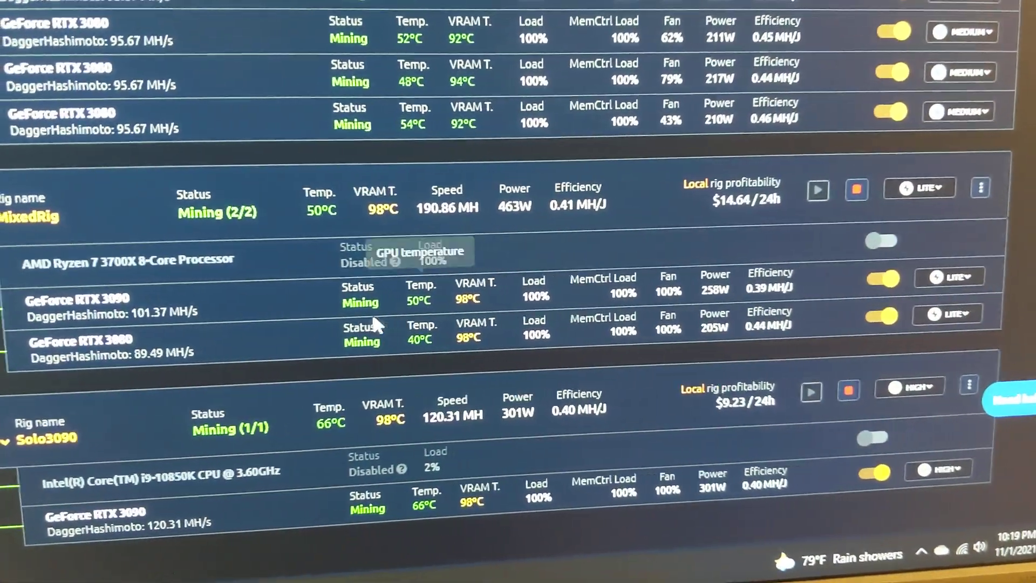